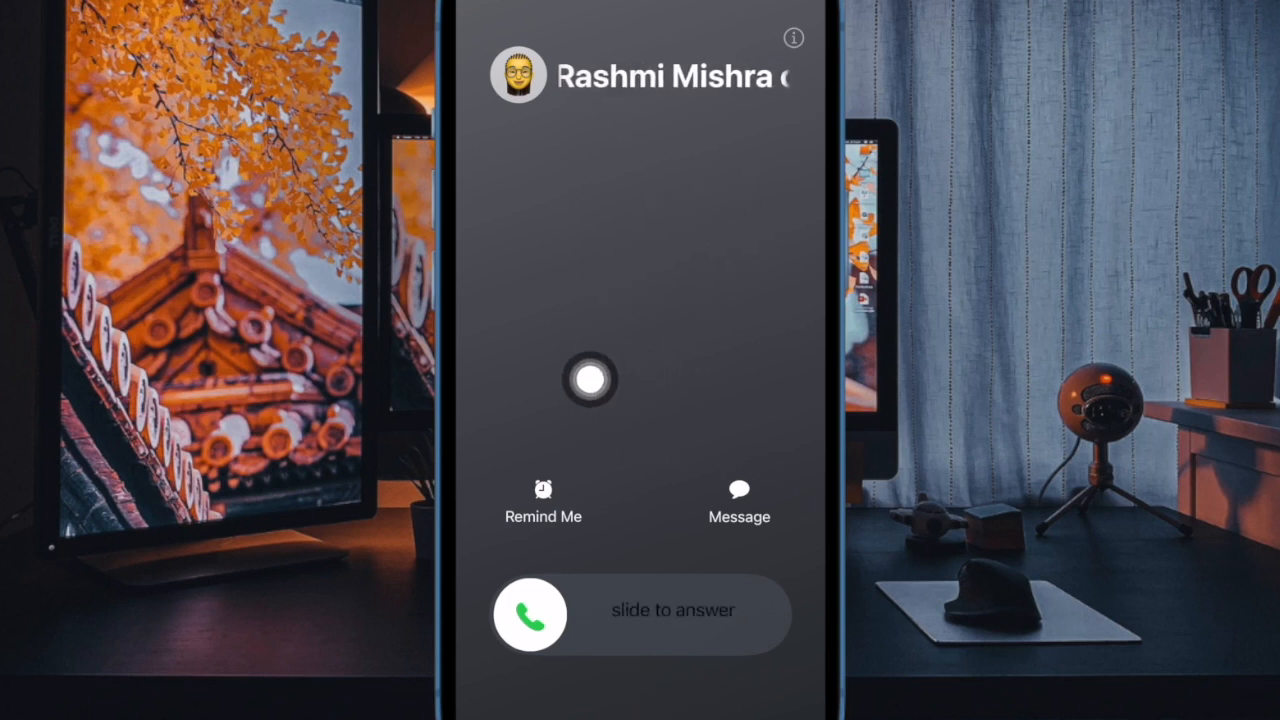
# Reveal the Message reply options on the incoming call, then leave the call for Settings
pyautogui.moveTo(590, 380); pyautogui.dragTo(760, 420)
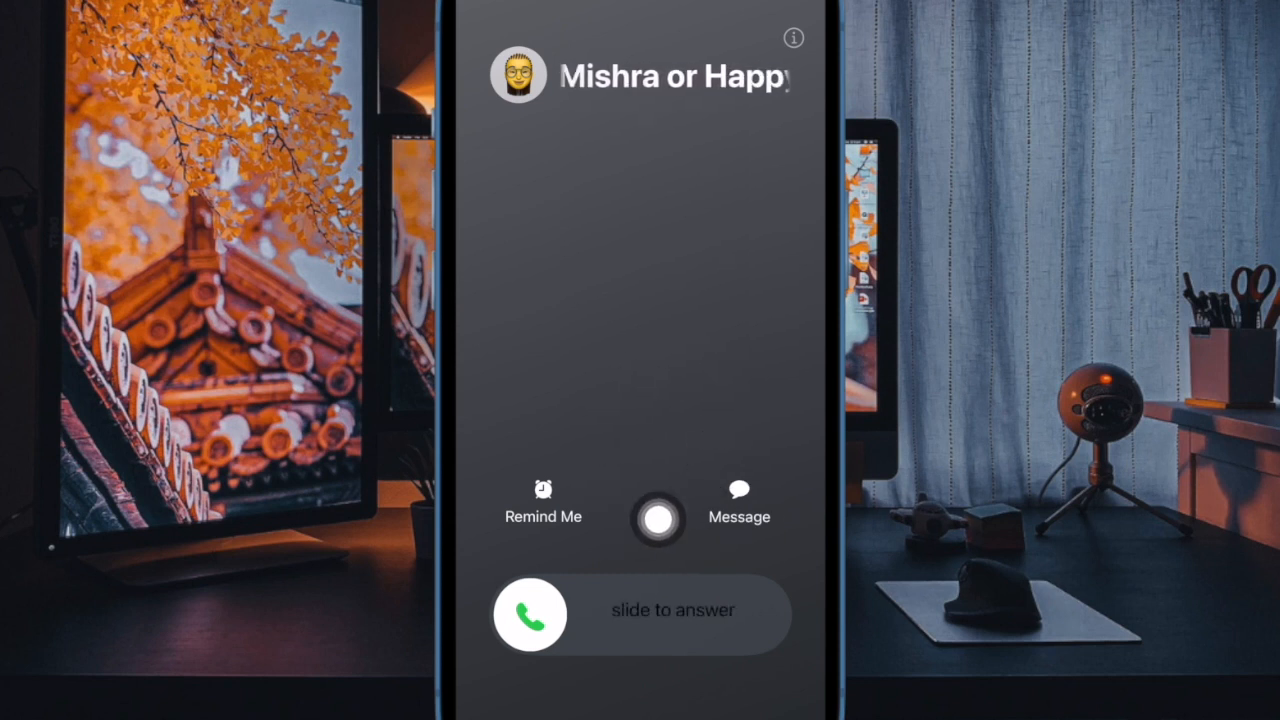
pyautogui.moveTo(656, 516); pyautogui.dragTo(742, 316)
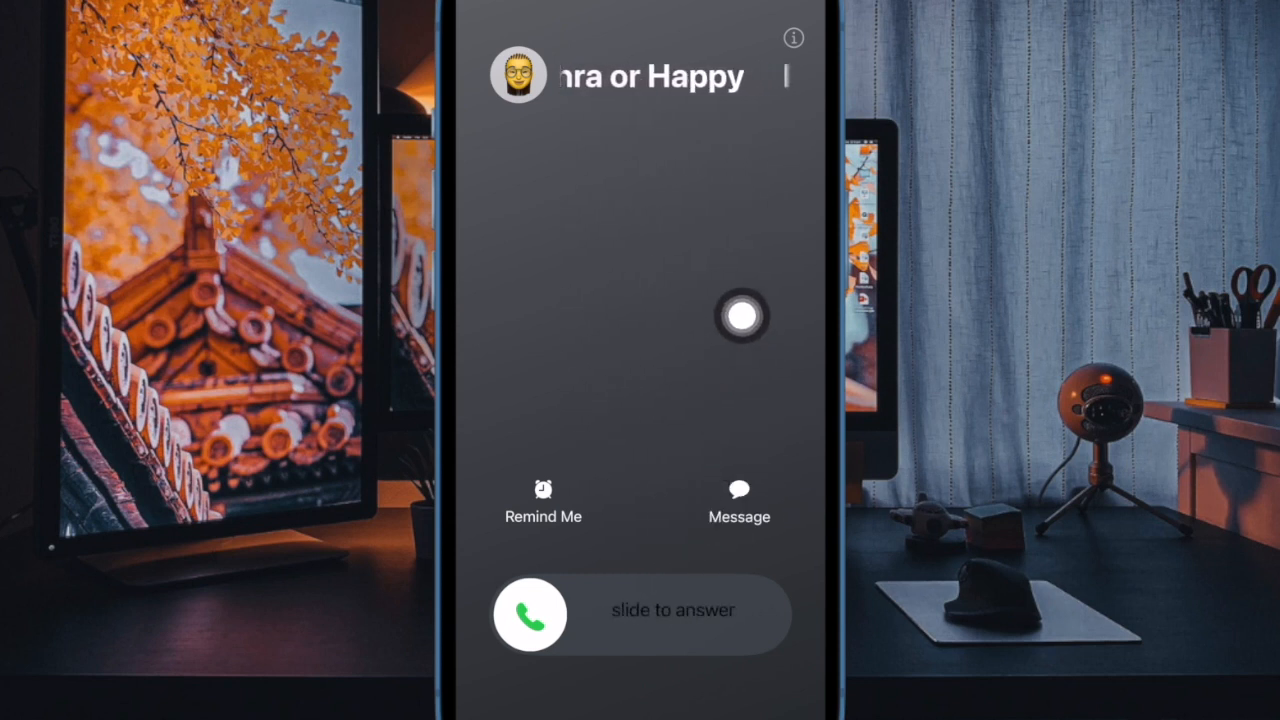
pyautogui.click(738, 500)
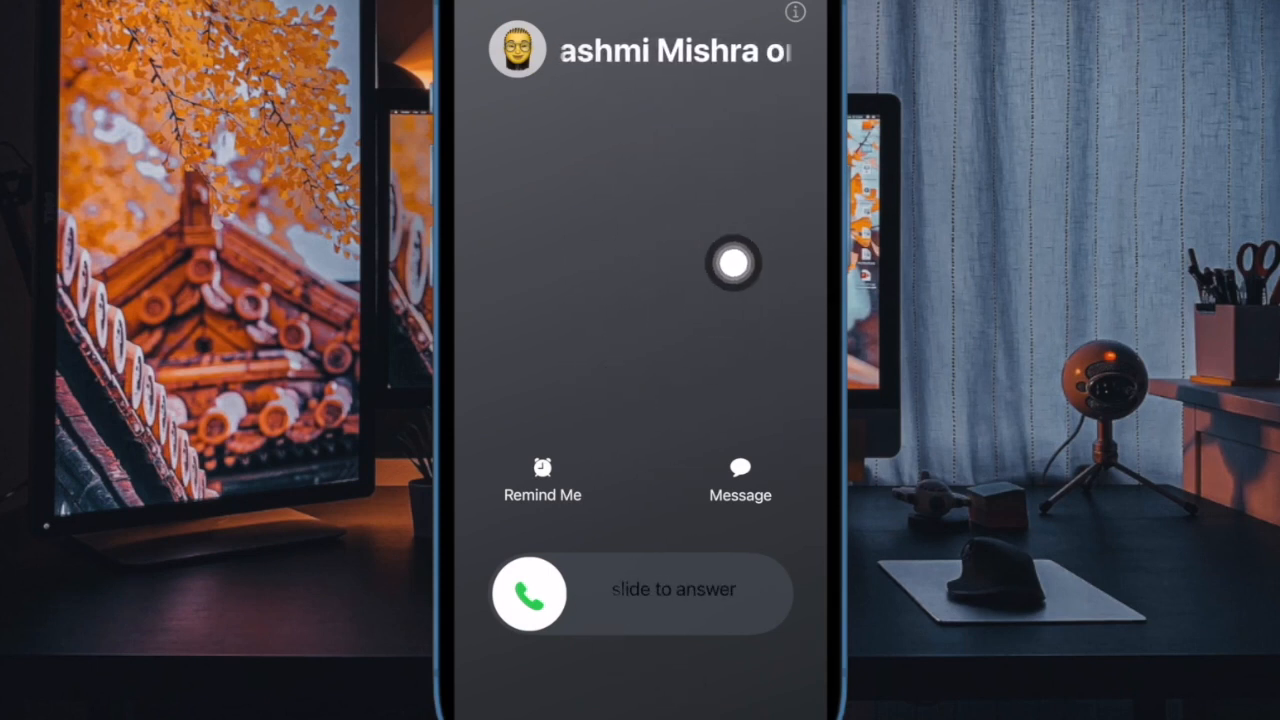
pyautogui.moveTo(528, 592); pyautogui.dragTo(704, 556)
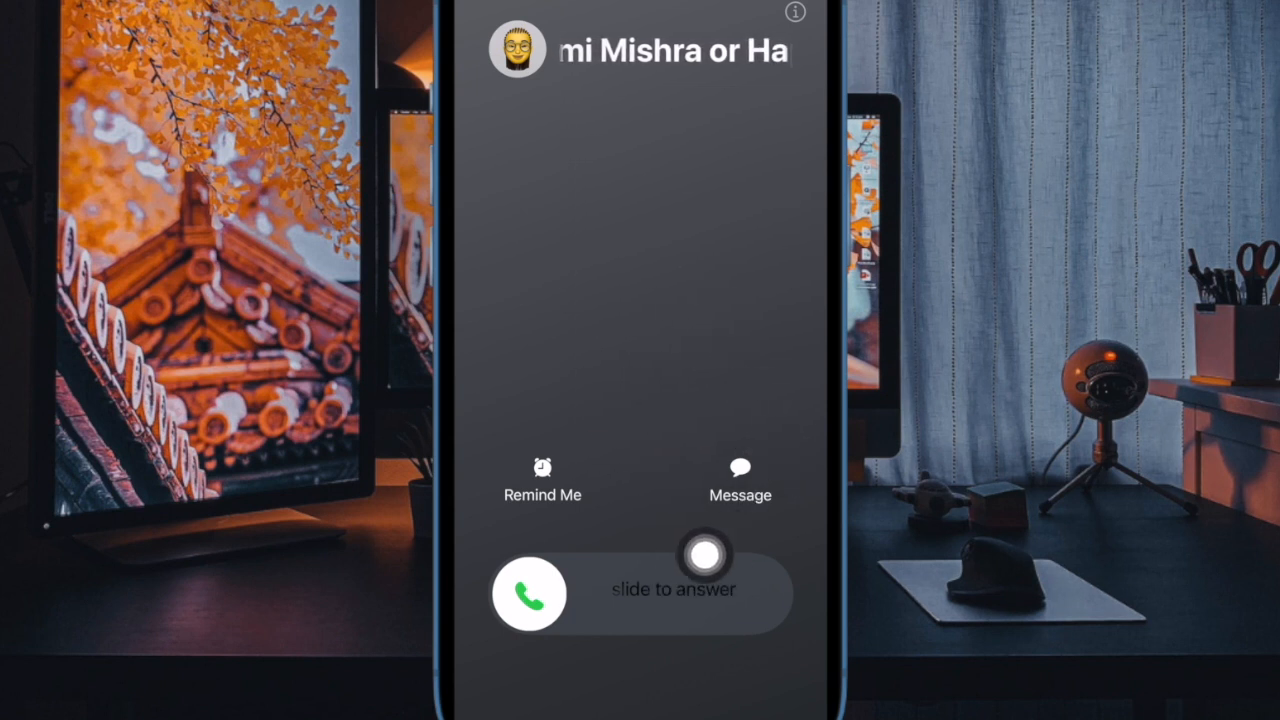
pyautogui.moveTo(704, 552); pyautogui.dragTo(704, 340)
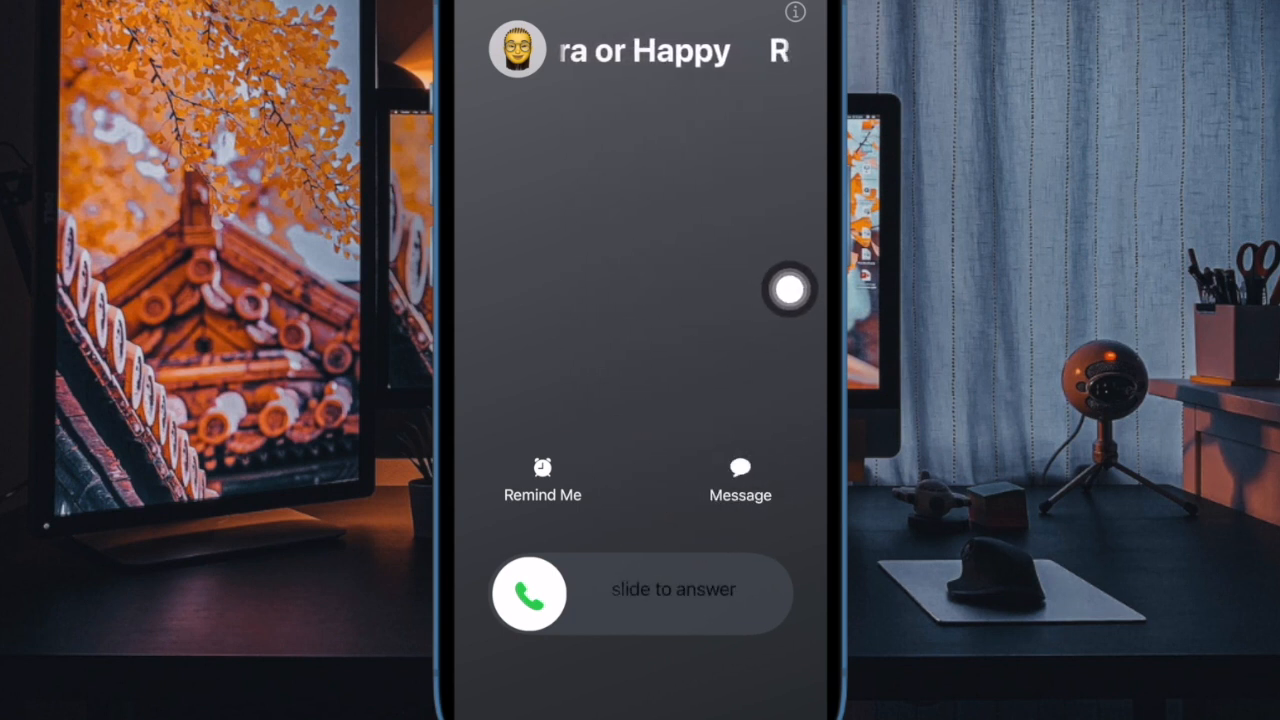
pyautogui.click(740, 480)
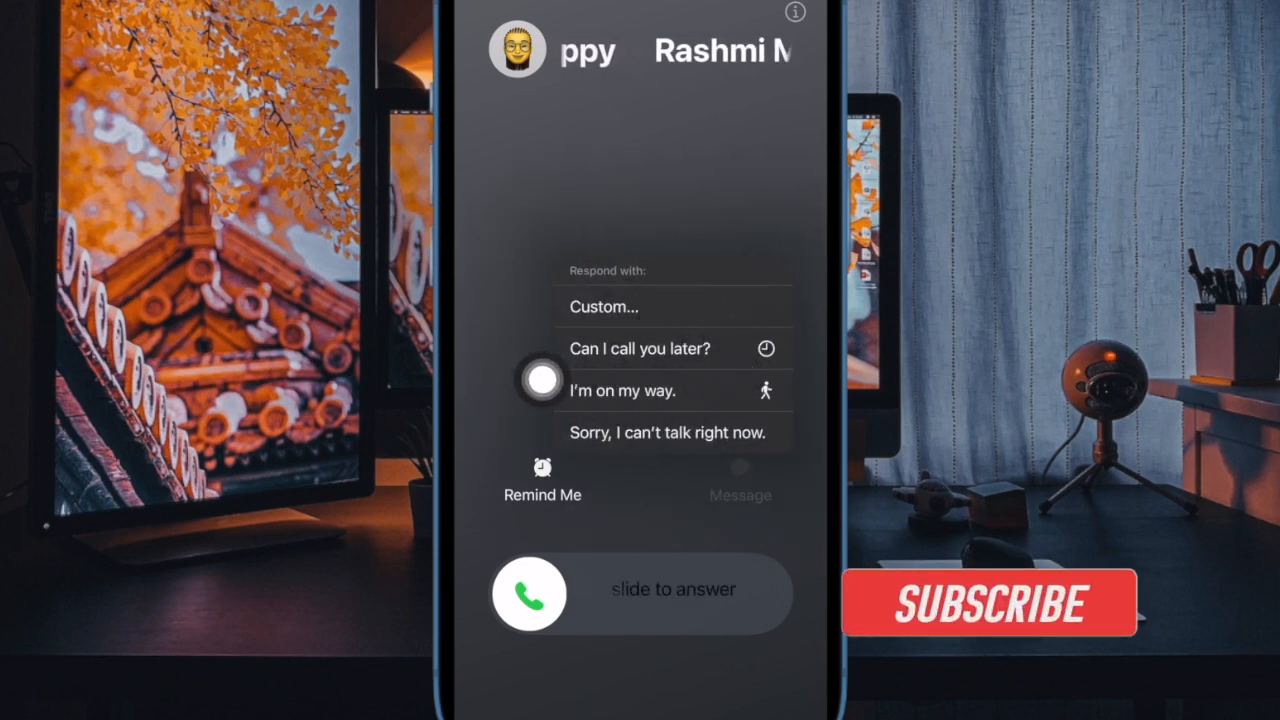
pyautogui.click(988, 602)
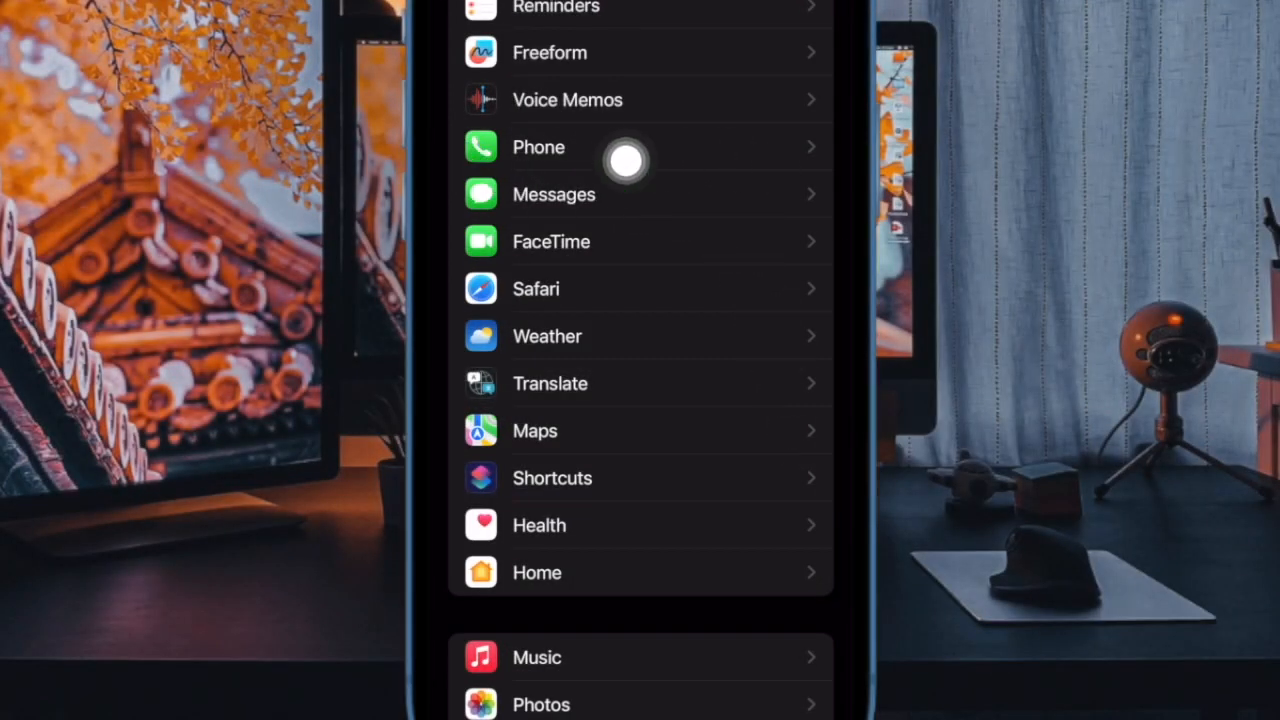
# Go into the Phone settings from the Settings list
pyautogui.click(538, 148)
pyautogui.write("I'm in")
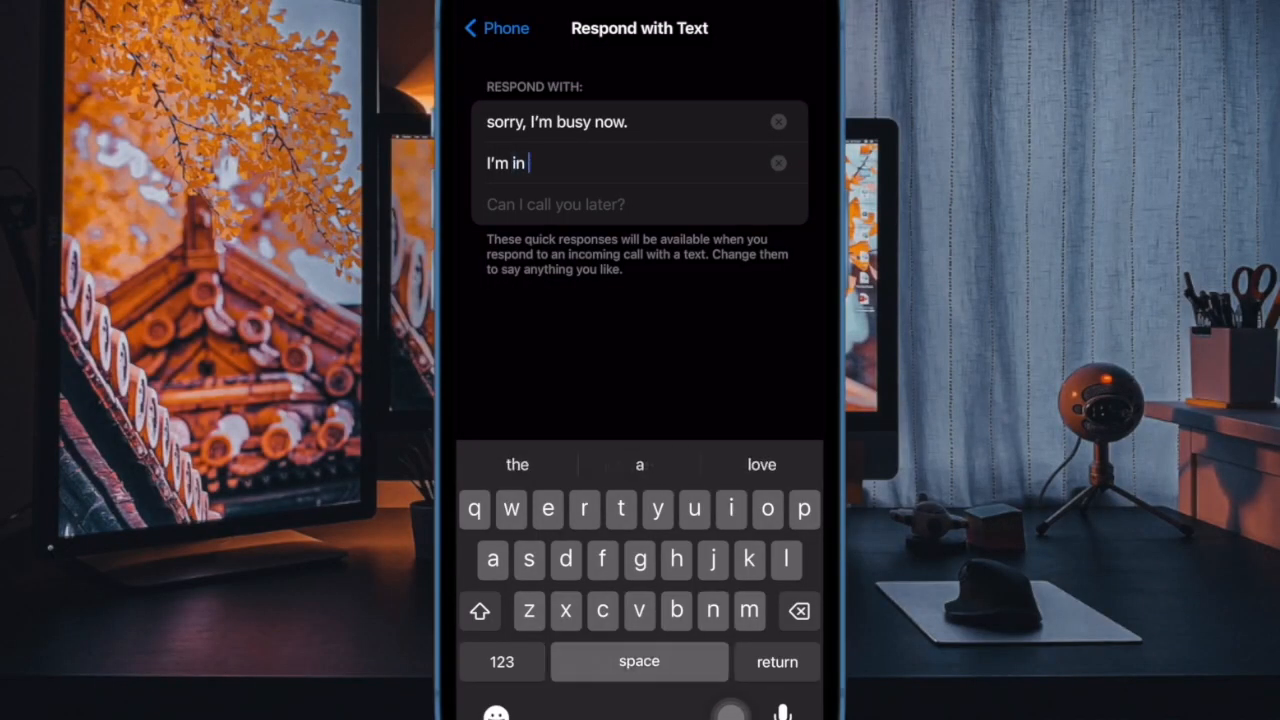
# Complete the second quick reply so it reads "I'm in the office"
pyautogui.write('the o')
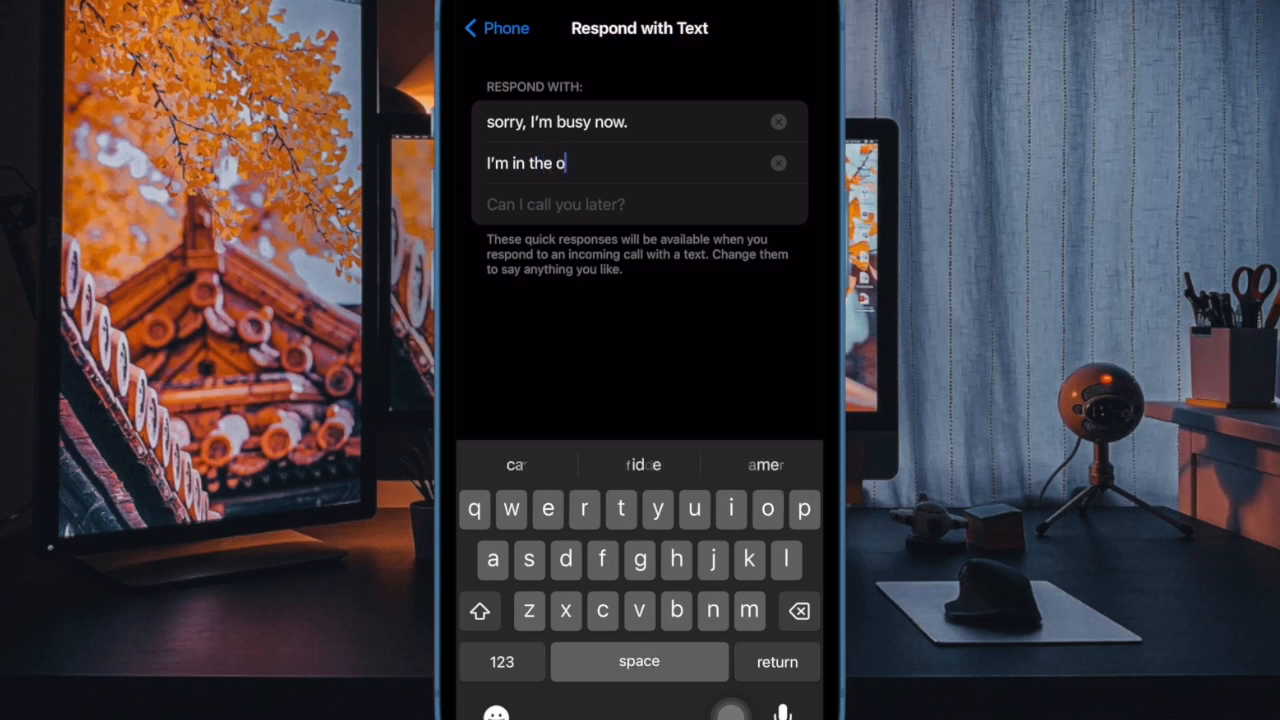
pyautogui.write('ffice')
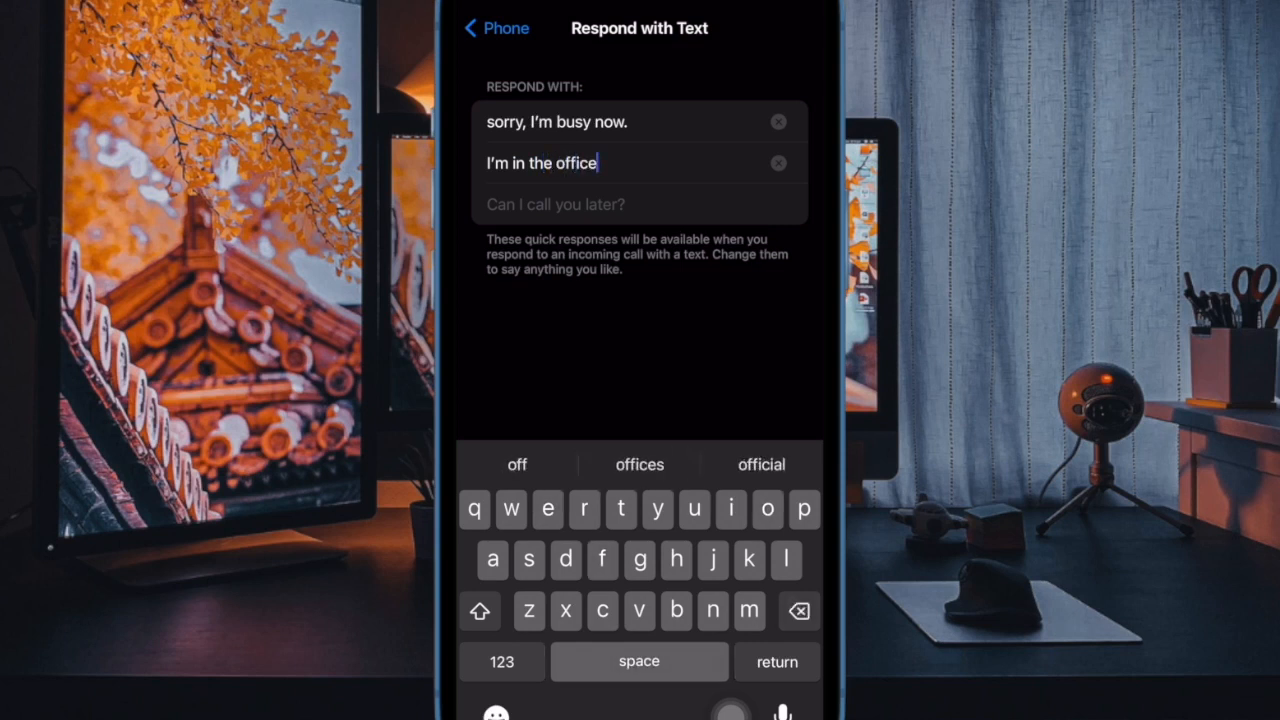